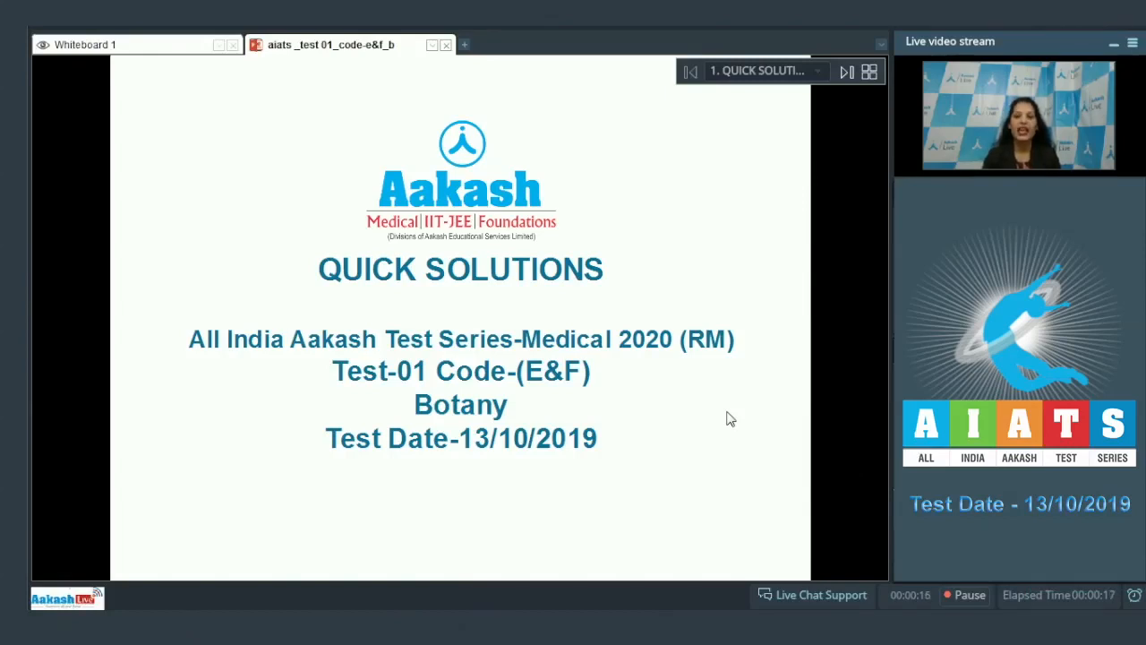
pyautogui.moveTo(765, 253)
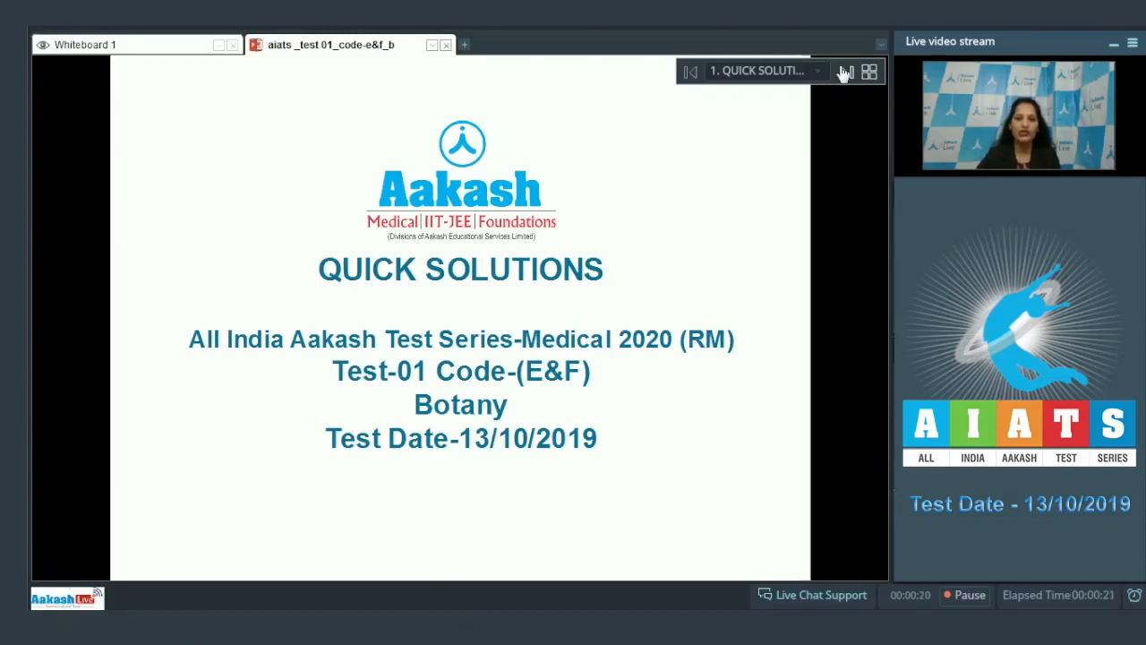
# Advance from the Quick Solutions title slide to question 91
pyautogui.click(844, 72)
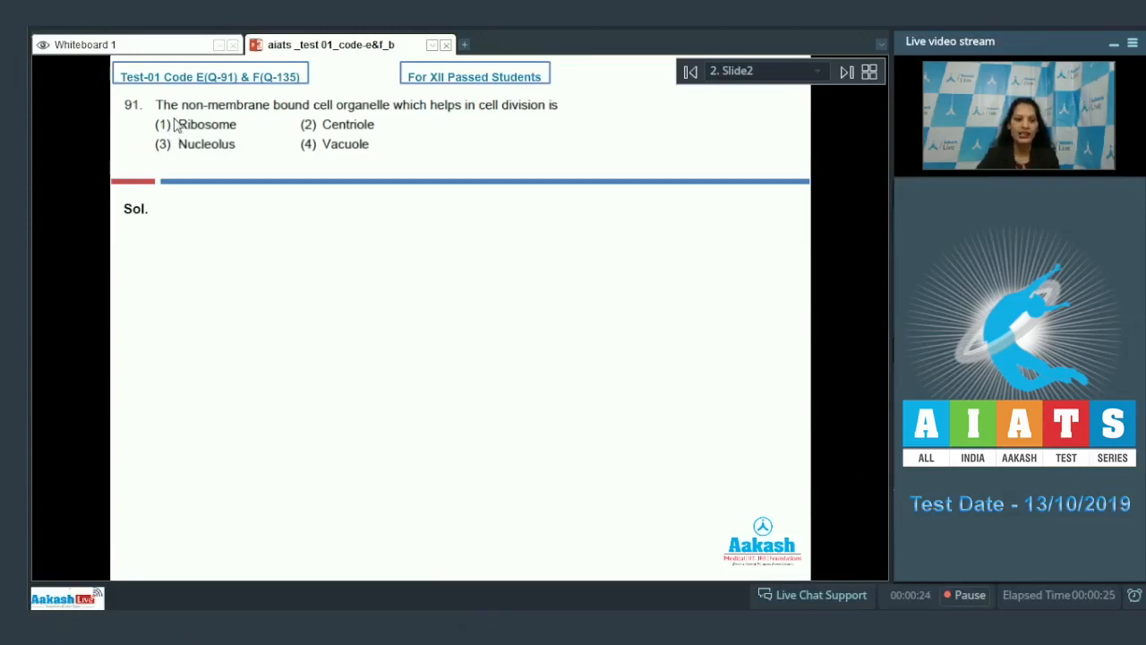
pyautogui.moveTo(376, 115)
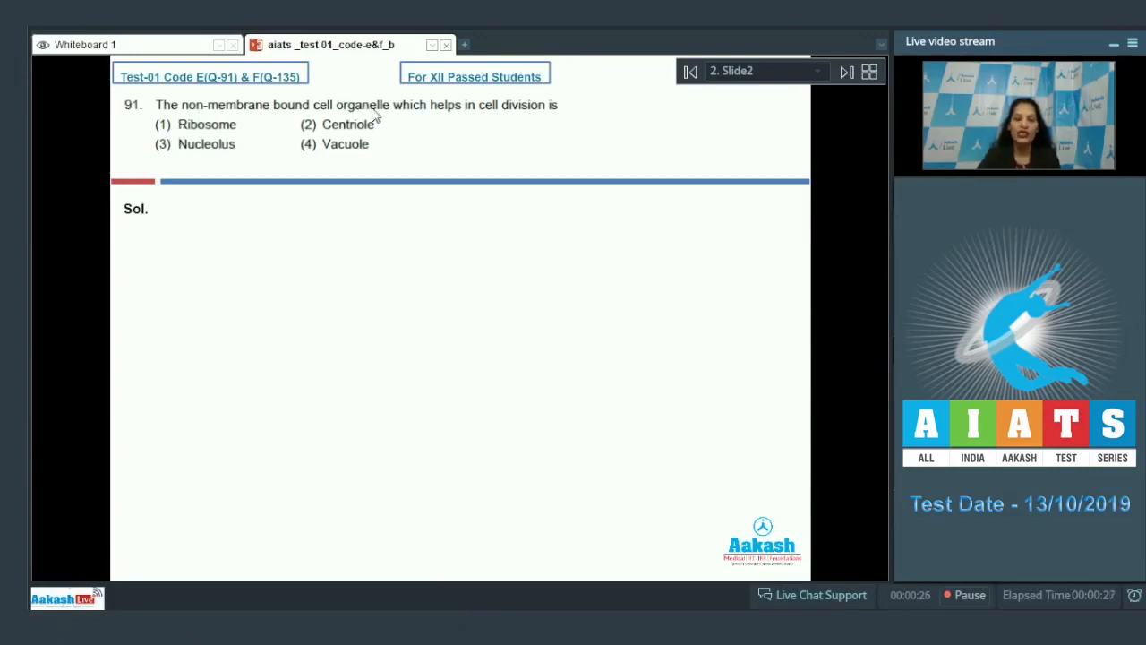
pyautogui.moveTo(533, 119)
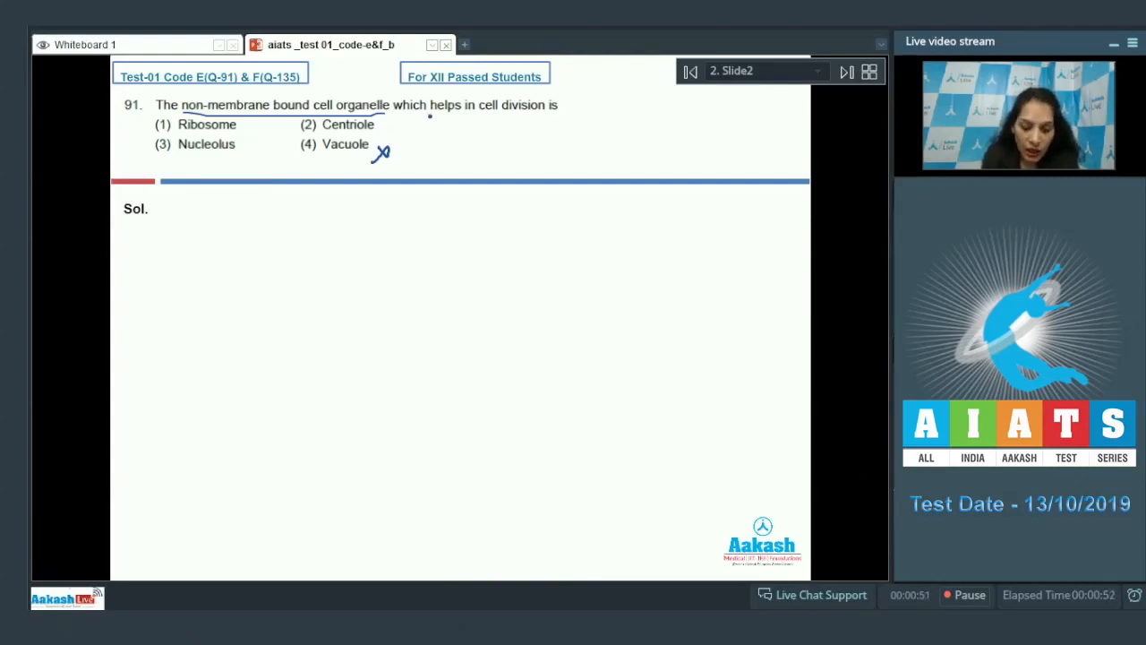
# Cross out a wrong option of question 91, write Ans (2), and advance to question 92
pyautogui.moveTo(406, 117); pyautogui.dragTo(537, 117)
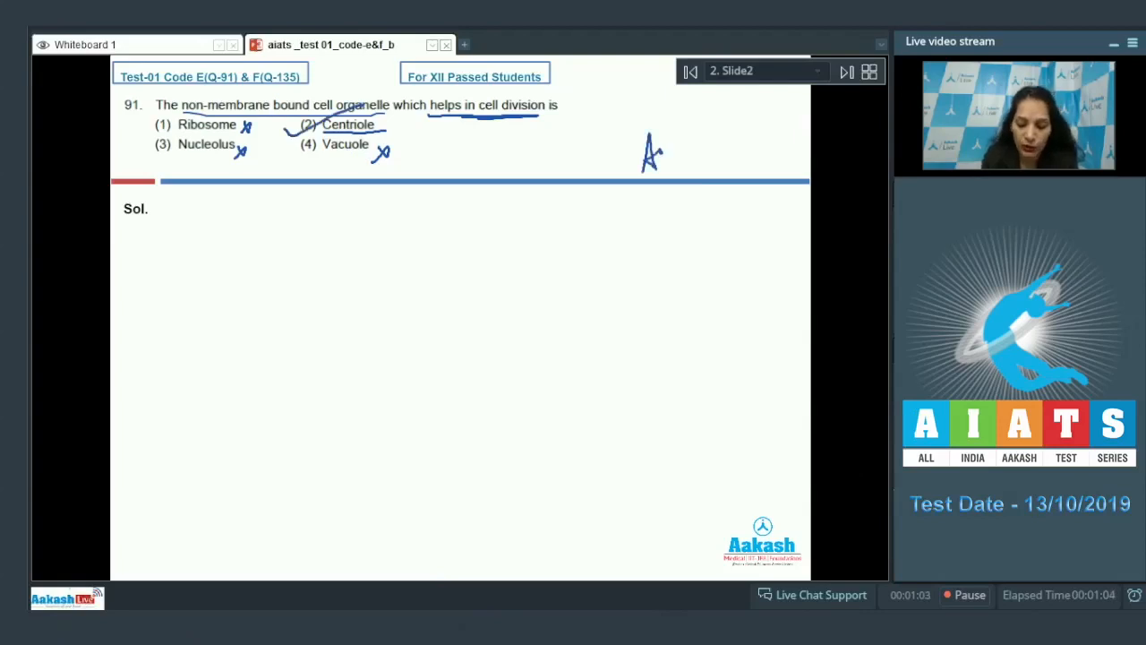
pyautogui.moveTo(654, 157); pyautogui.dragTo(735, 165)
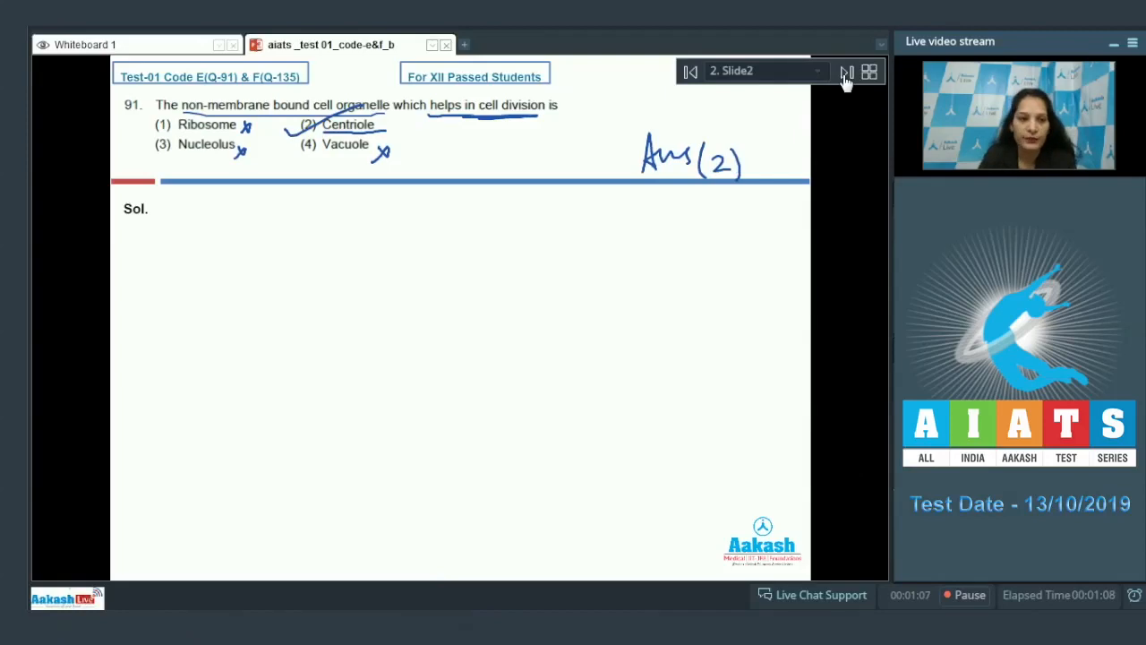
pyautogui.click(845, 72)
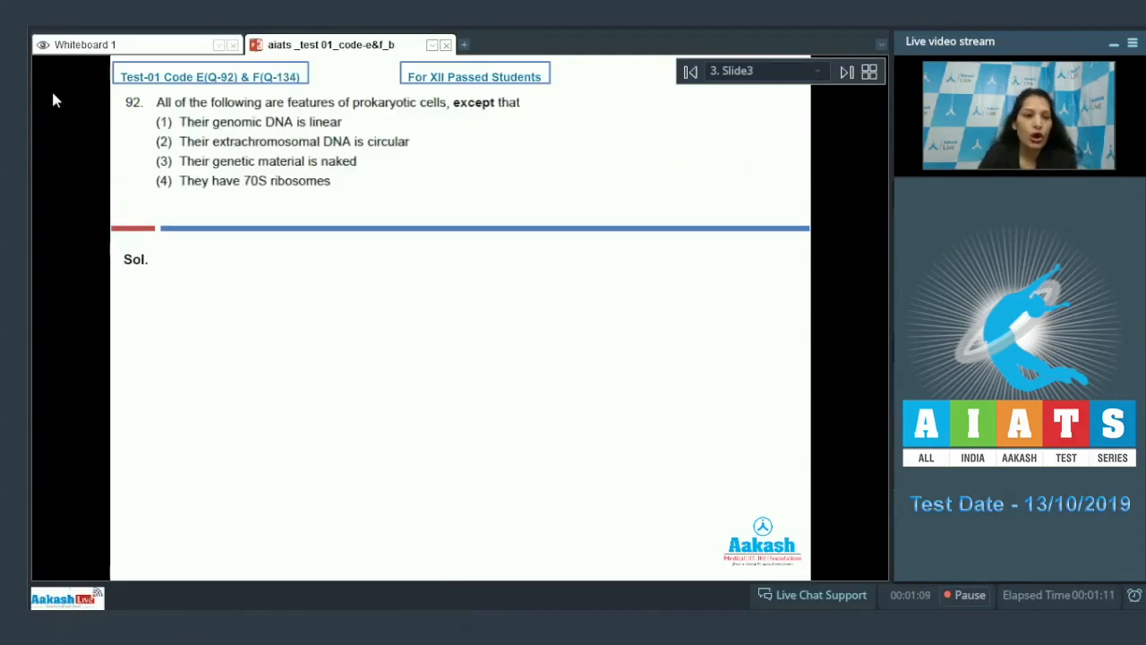
pyautogui.moveTo(439, 124)
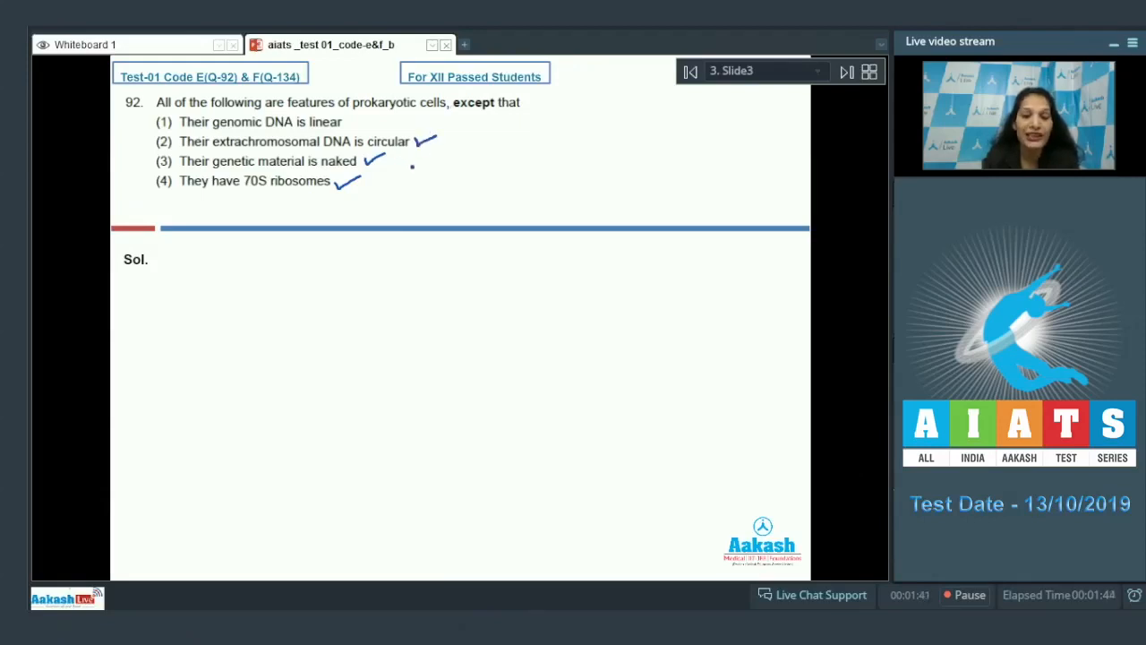
# Draw a tick beside a true prokaryotic feature in question 92
pyautogui.moveTo(296, 144); pyautogui.dragTo(284, 309)
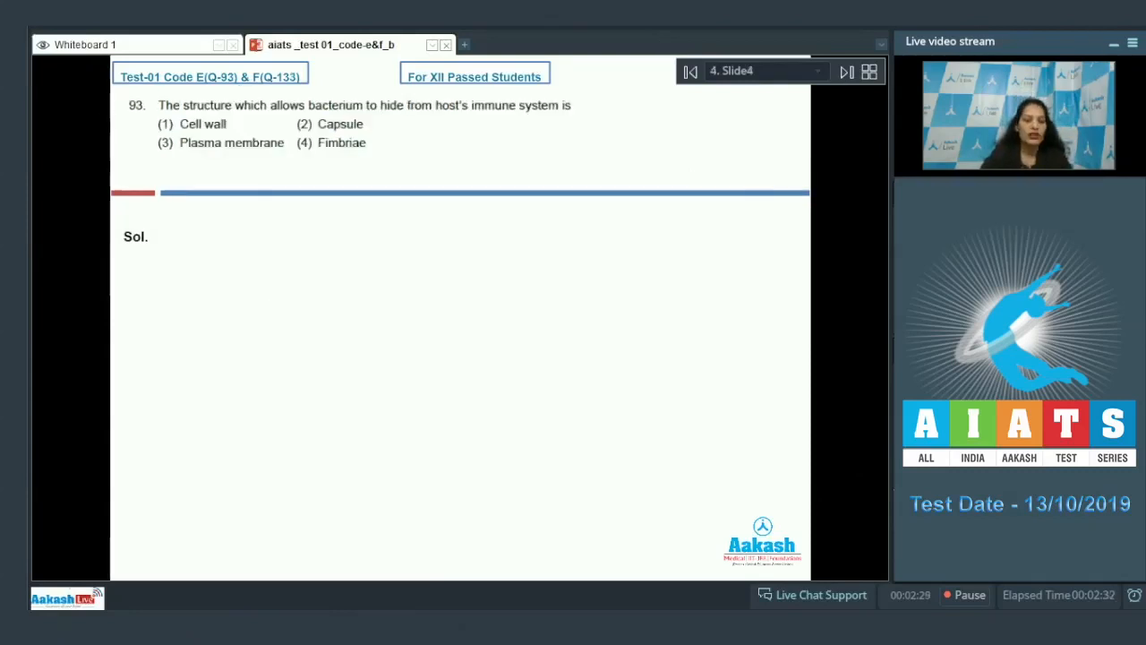
pyautogui.moveTo(353, 119)
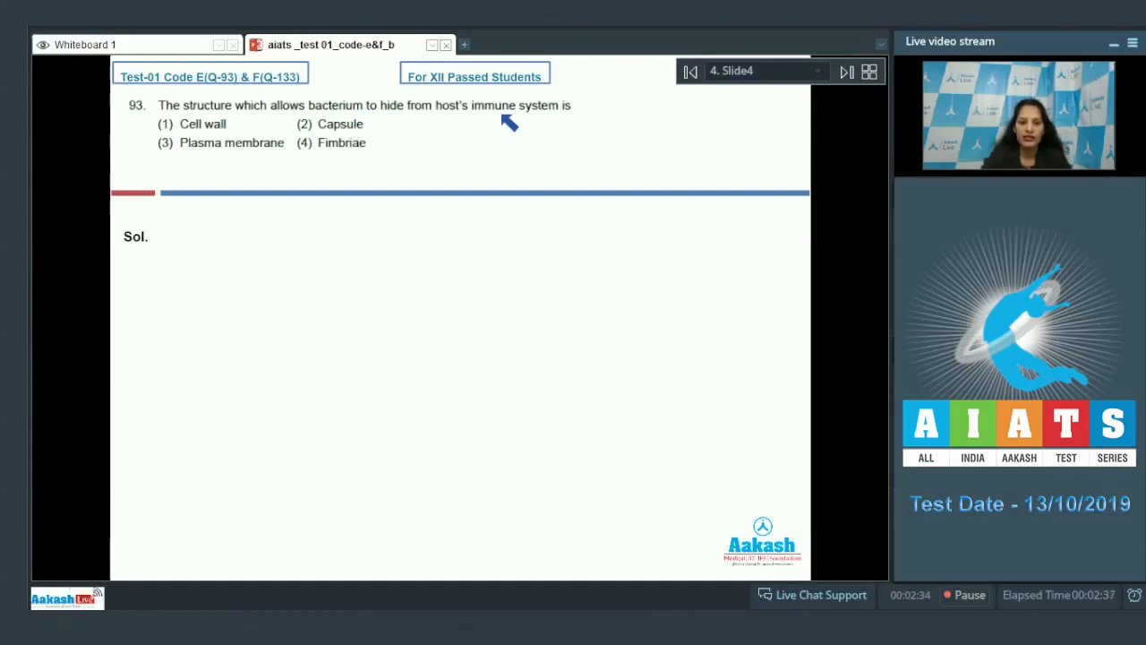
pyautogui.moveTo(27, 117)
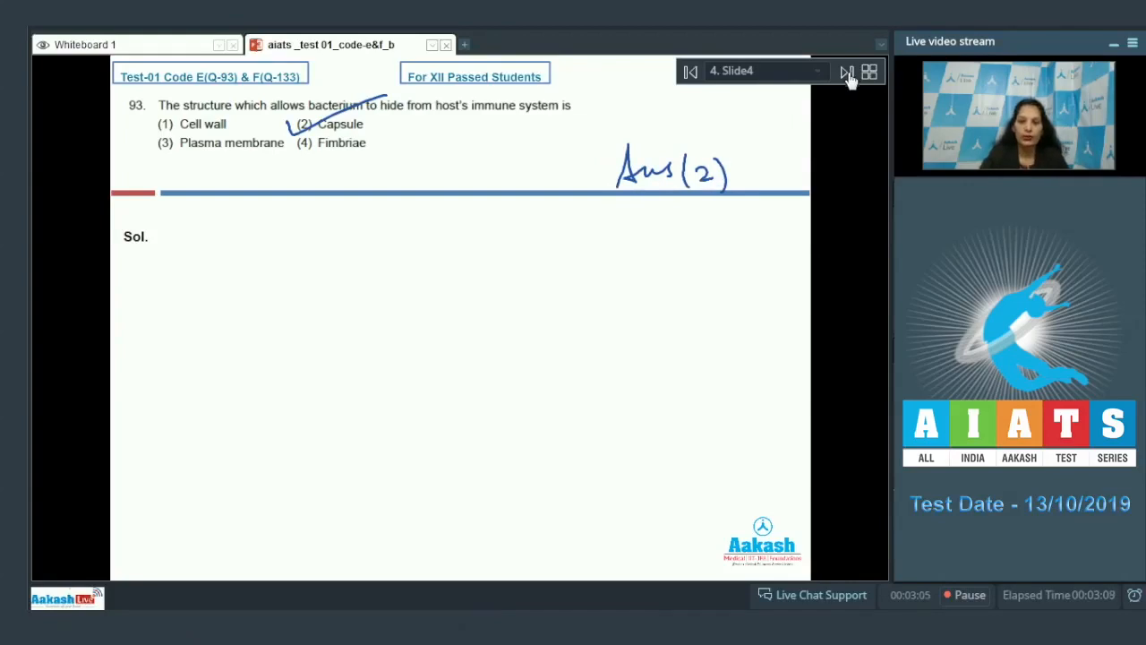
# Advance from question 93 to question 94 on plasma membrane components
pyautogui.click(845, 71)
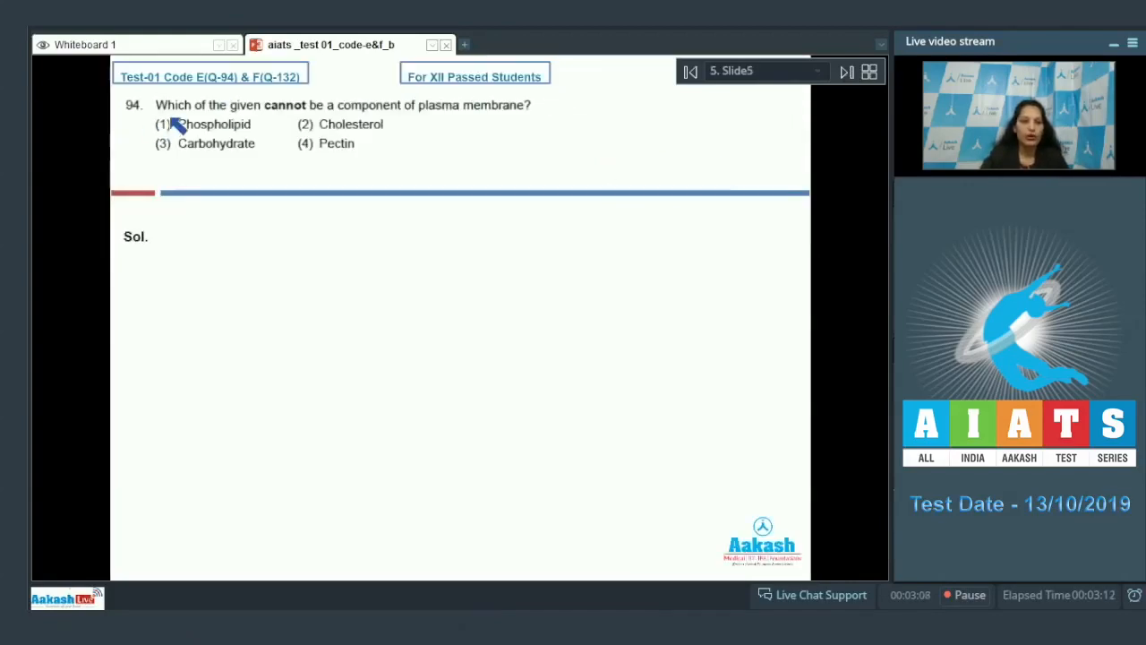
pyautogui.moveTo(510, 126)
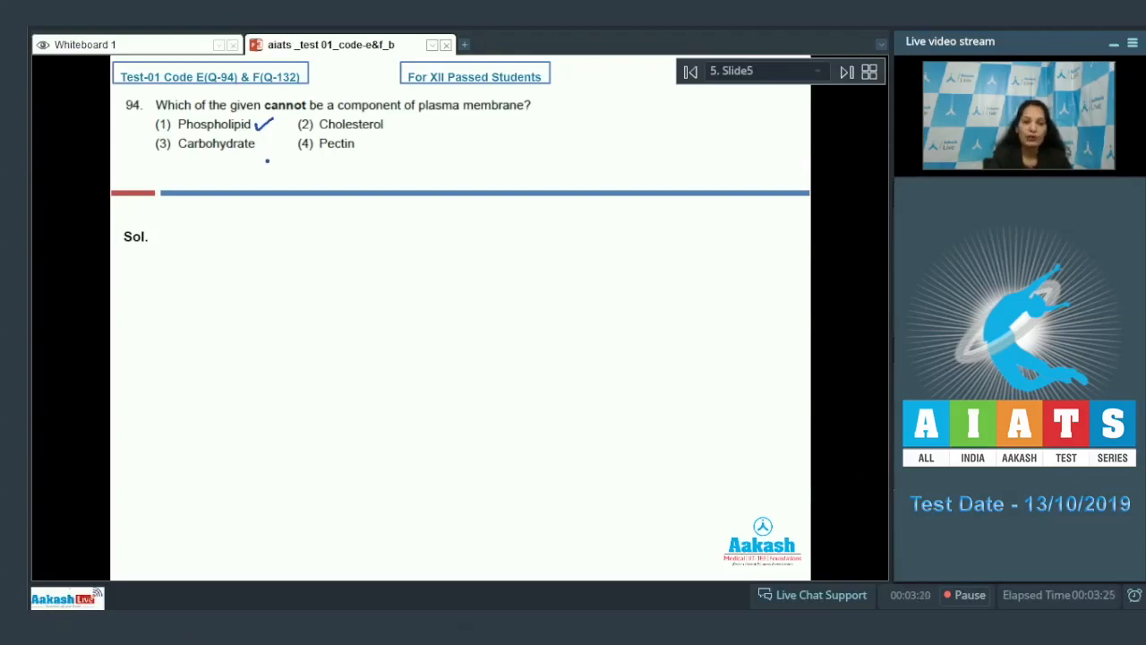
# Tick Carbohydrate and Cholesterol, circle Pectin, write Ans (4), and advance the slide
pyautogui.moveTo(242, 157); pyautogui.dragTo(268, 147)
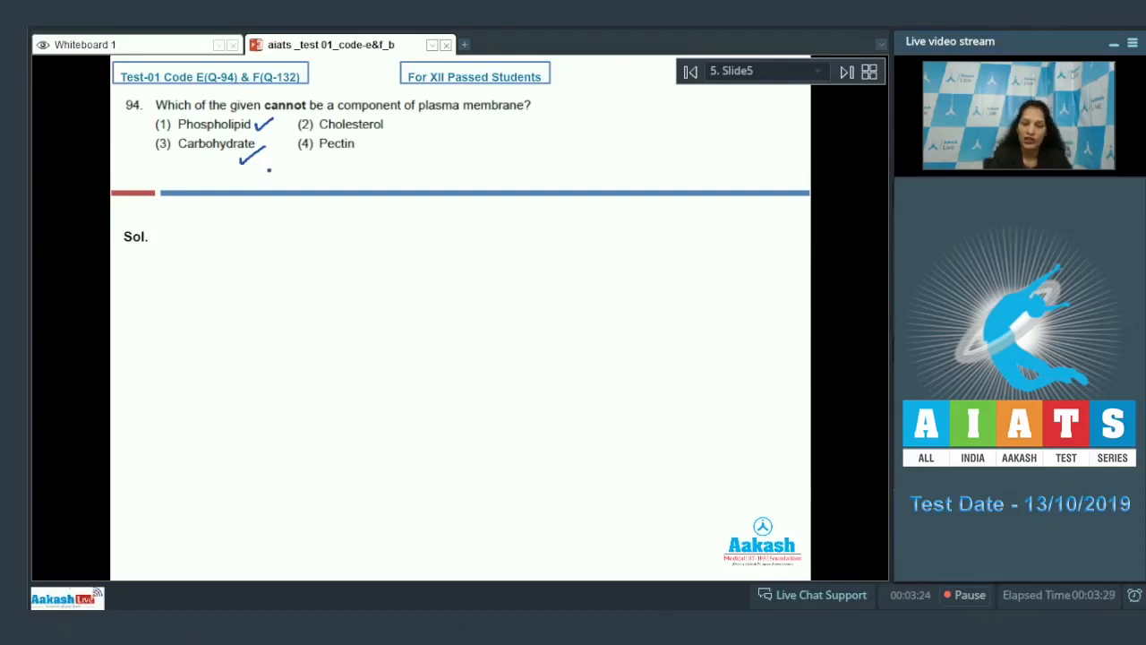
pyautogui.moveTo(394, 130); pyautogui.dragTo(421, 120)
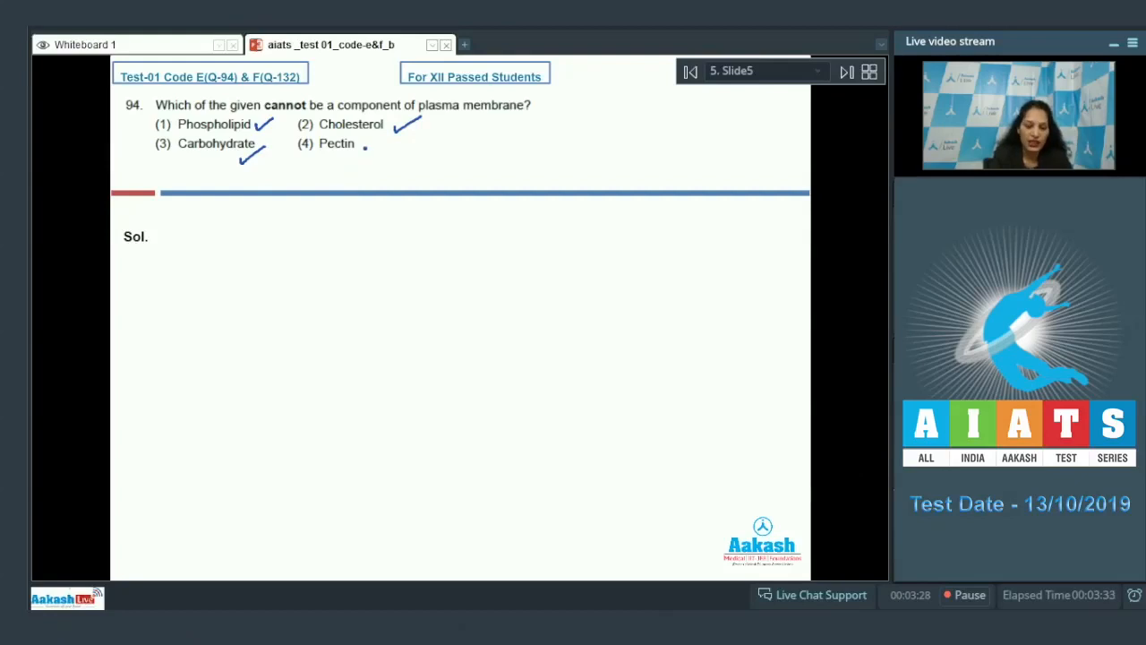
pyautogui.moveTo(317, 148); pyautogui.dragTo(367, 148)
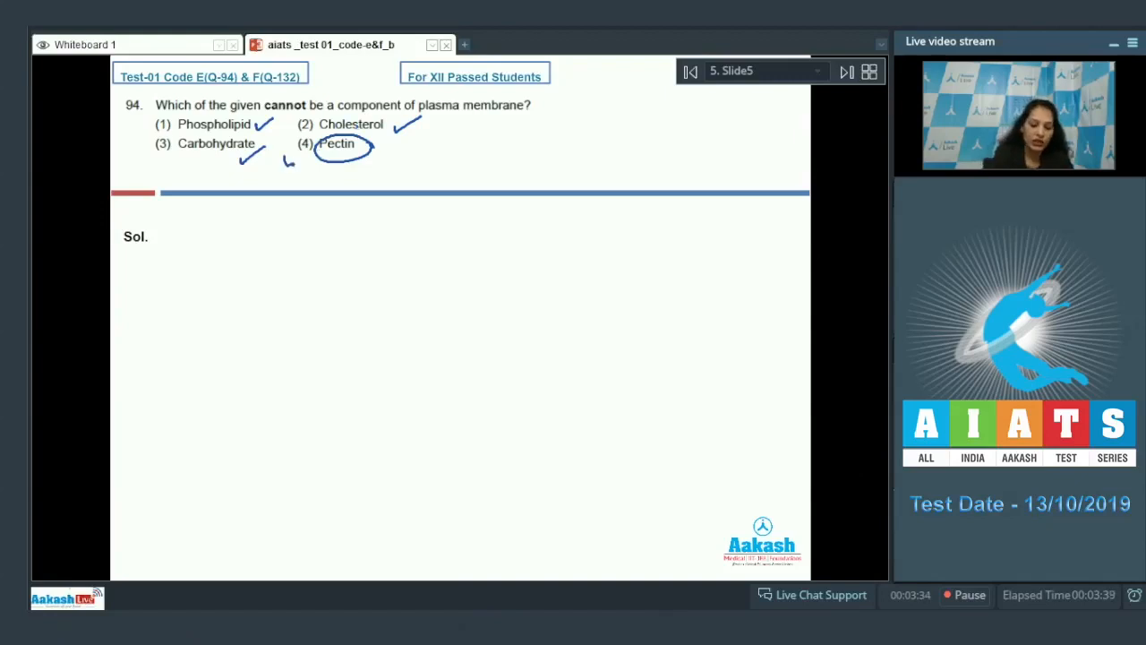
pyautogui.moveTo(636, 170); pyautogui.dragTo(743, 179)
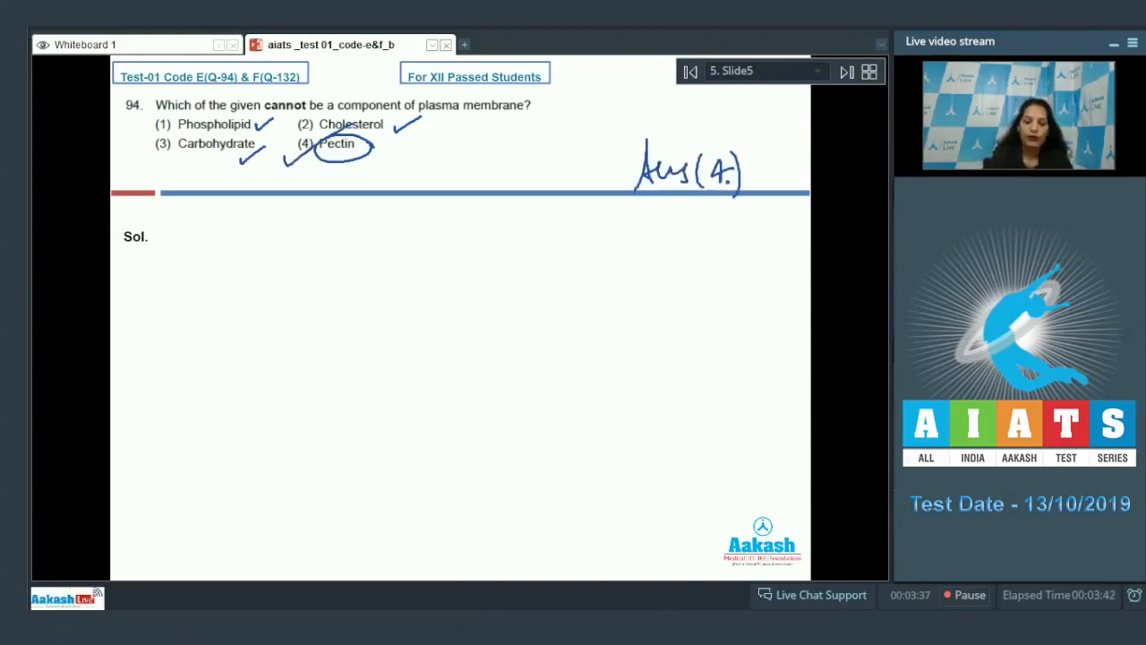
pyautogui.click(846, 71)
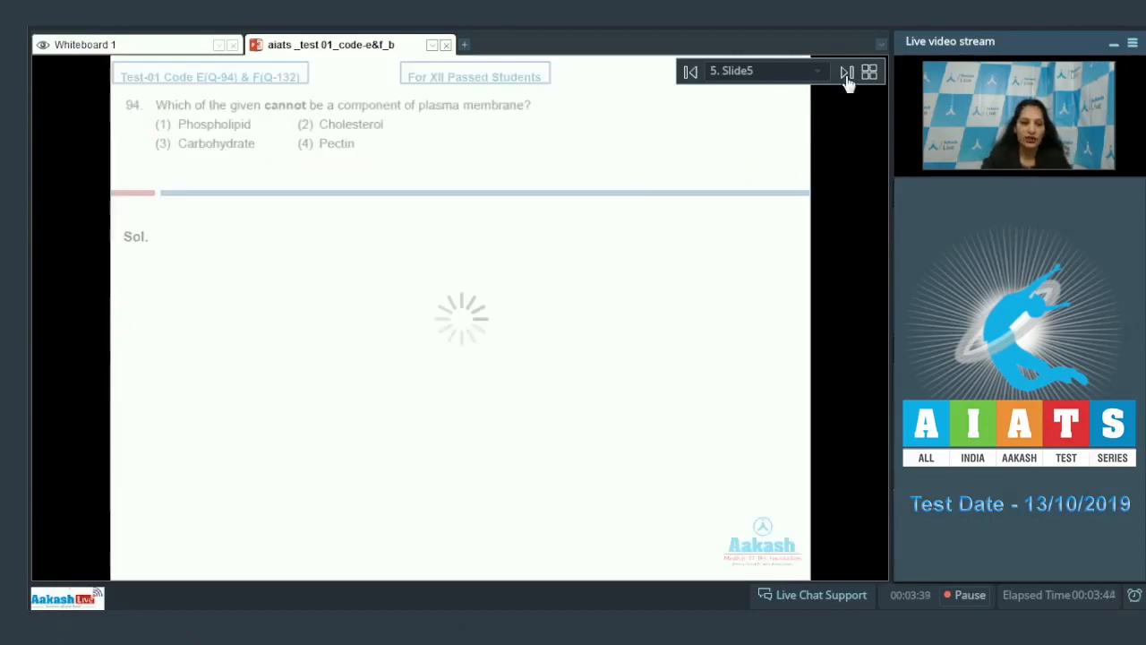
# Move to question 95 and tick its option 3
pyautogui.click(846, 72)
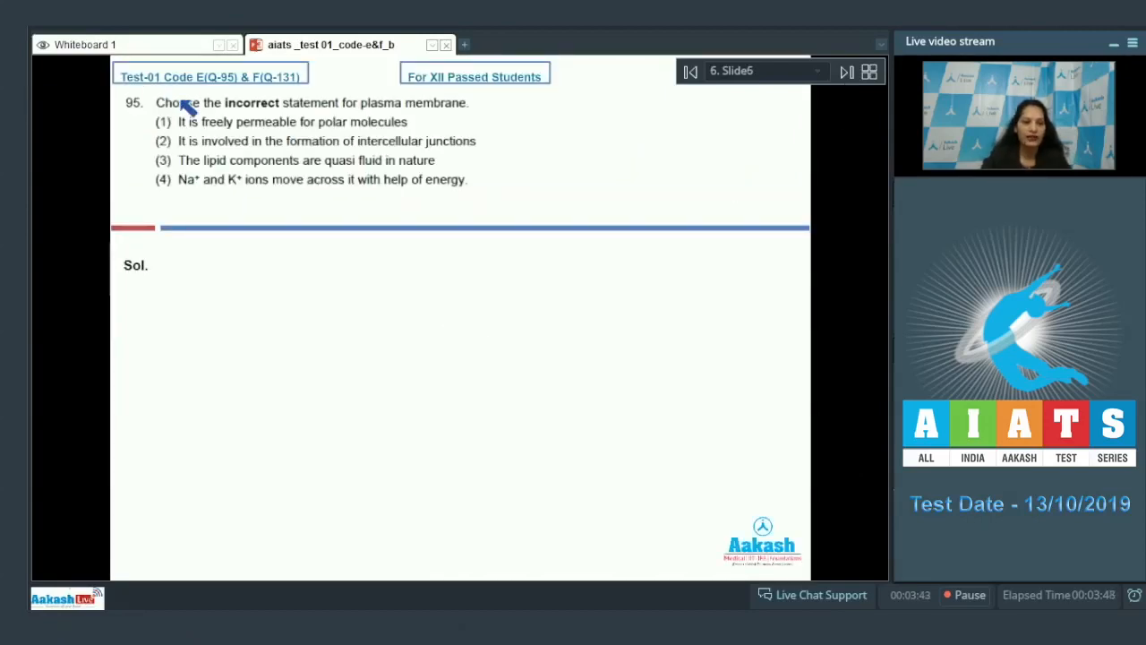
pyautogui.moveTo(434, 121)
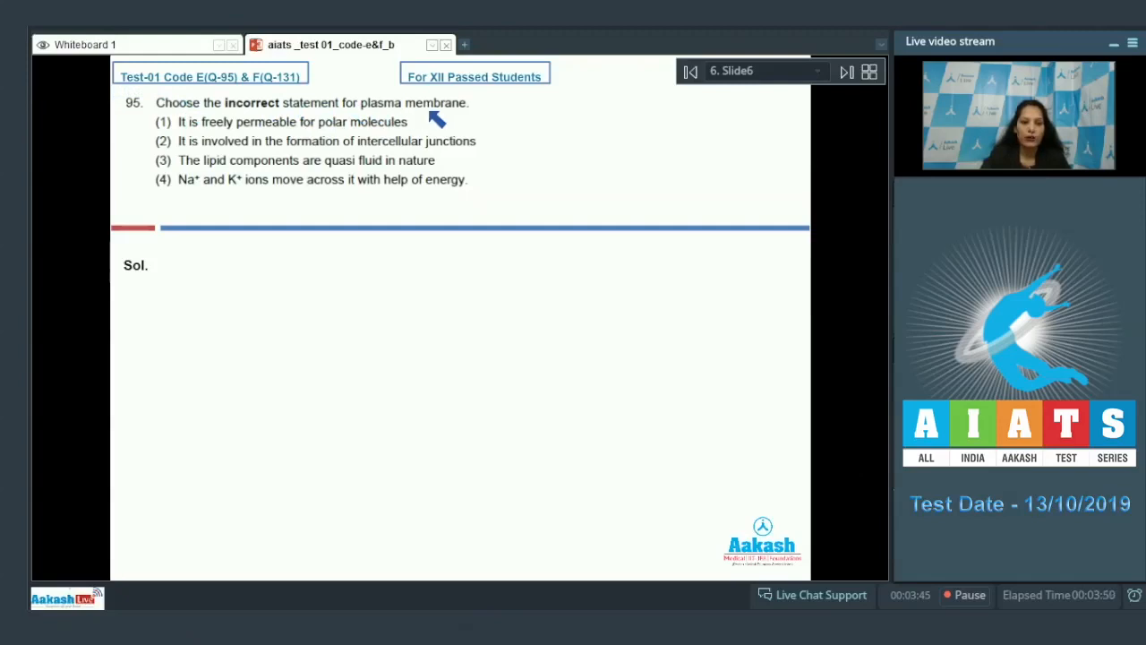
pyautogui.moveTo(237, 139)
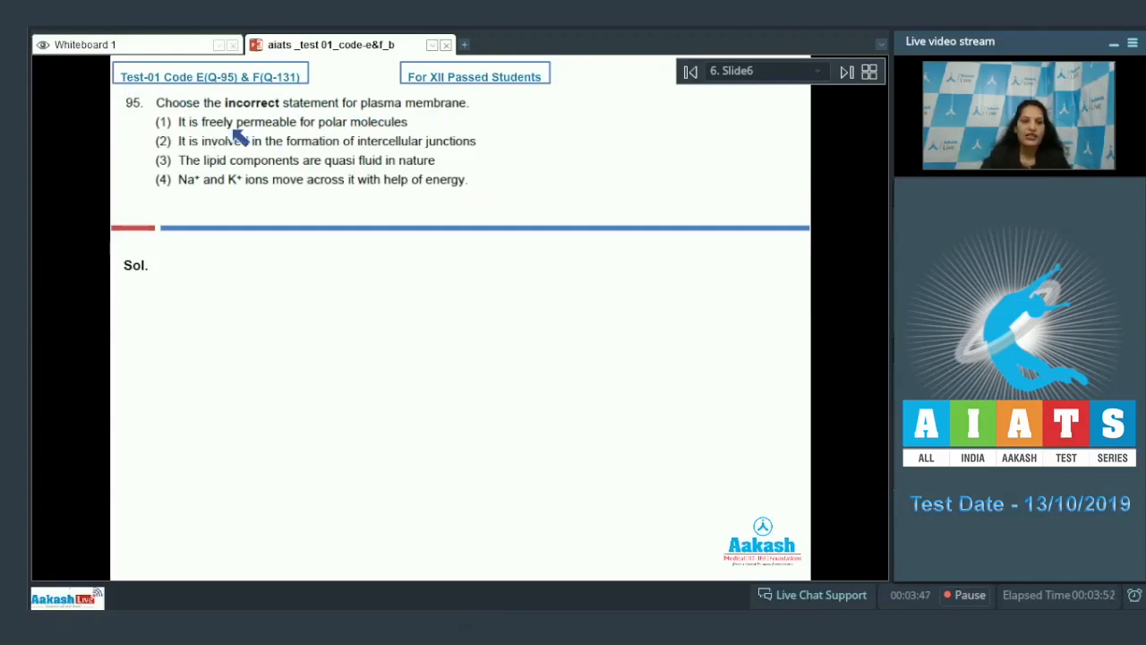
pyautogui.moveTo(378, 137)
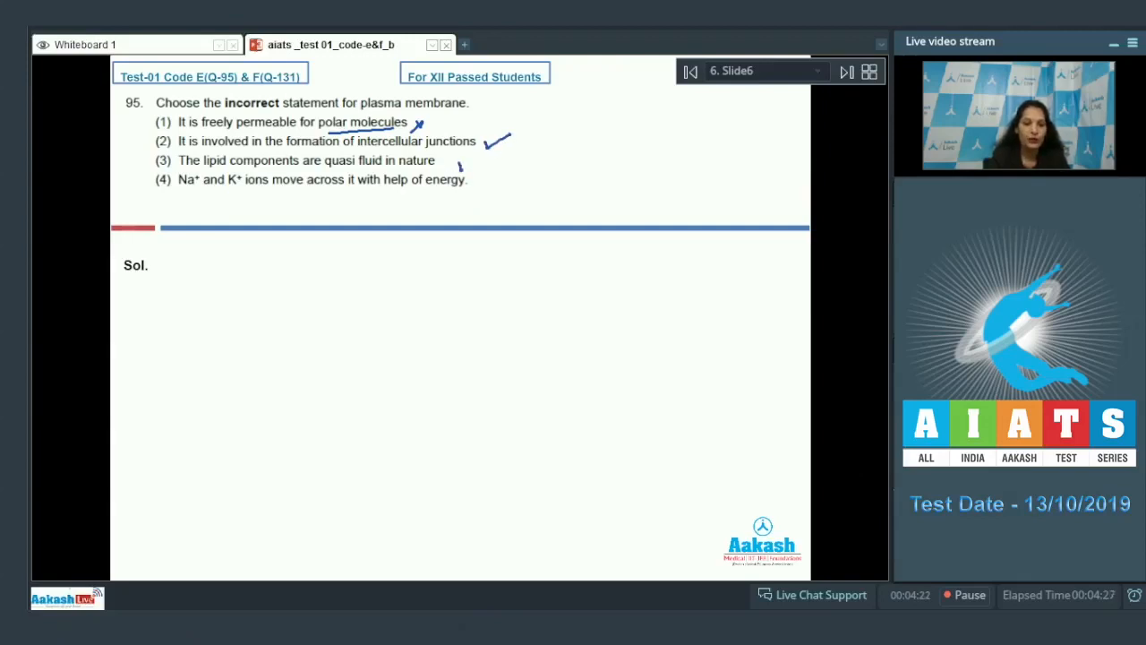
pyautogui.click(464, 163)
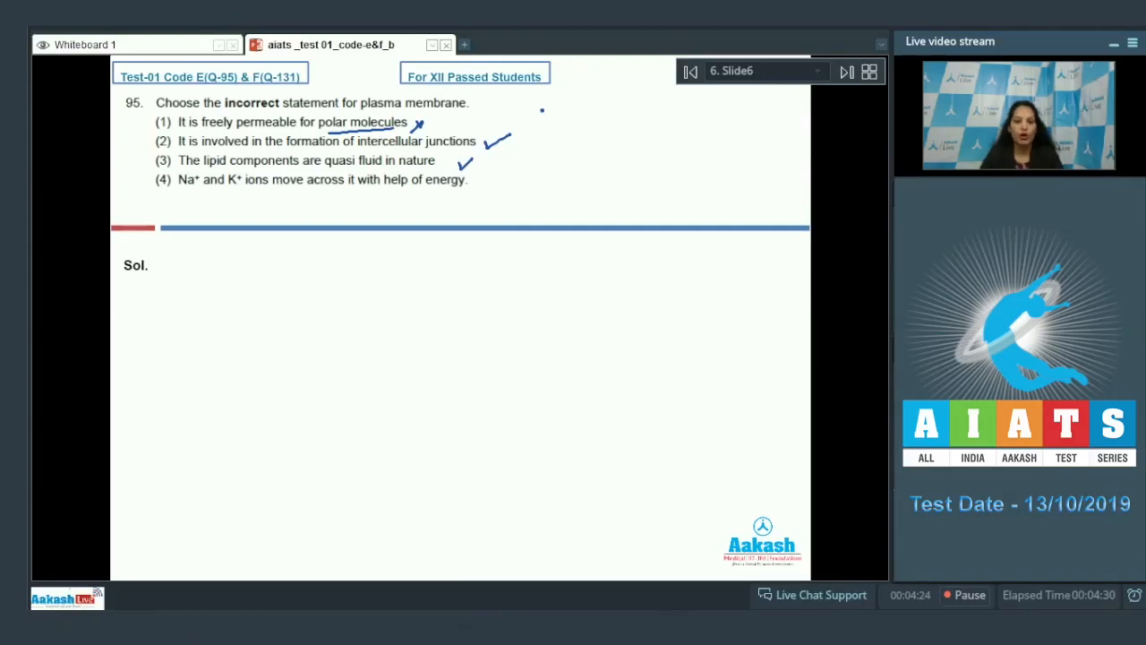